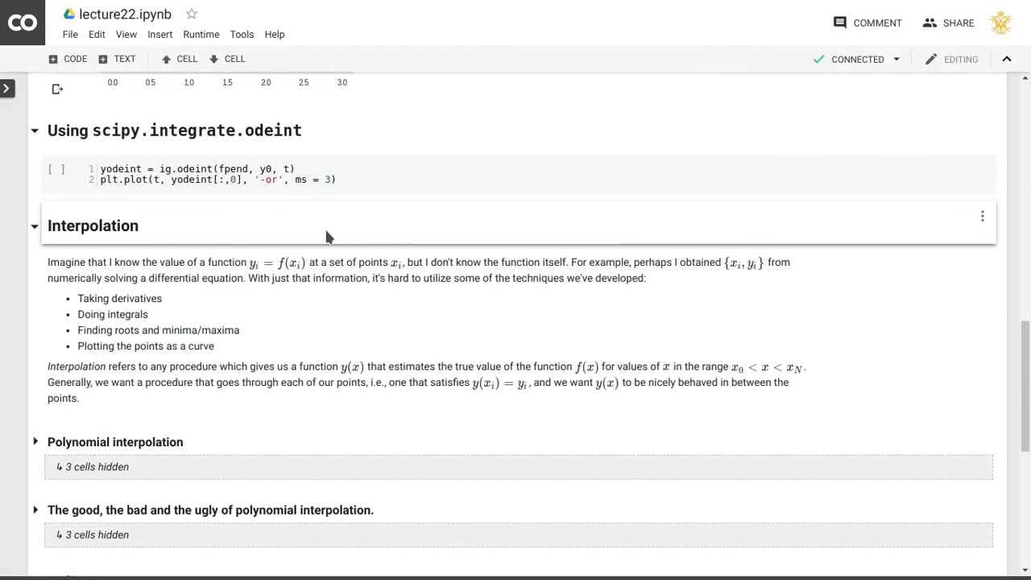
Step: Scroll down to bring the Interpolation section introduction to the top of the view
scroll("down", 3)
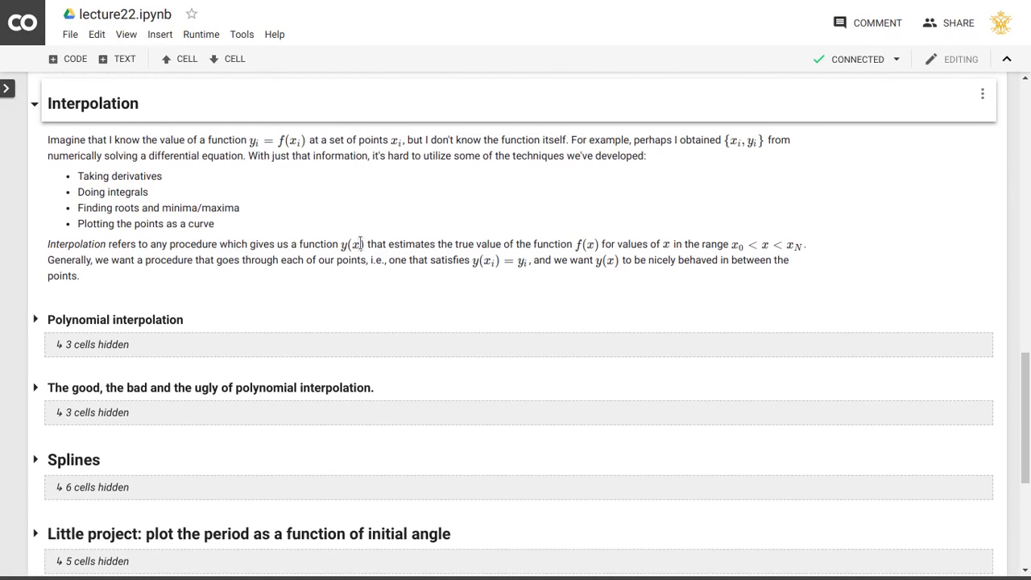
mouse_move(253, 185)
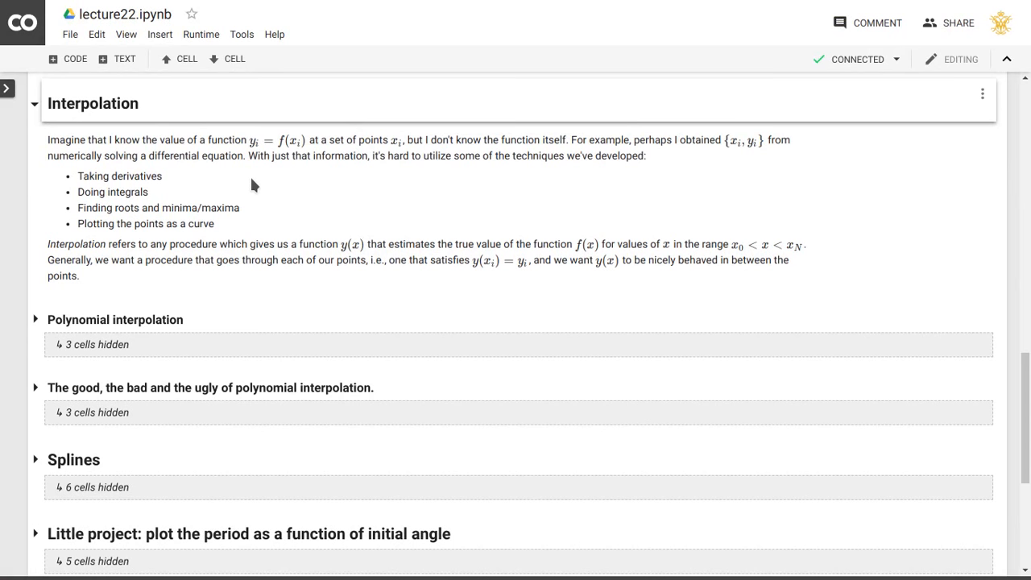
mouse_move(137, 314)
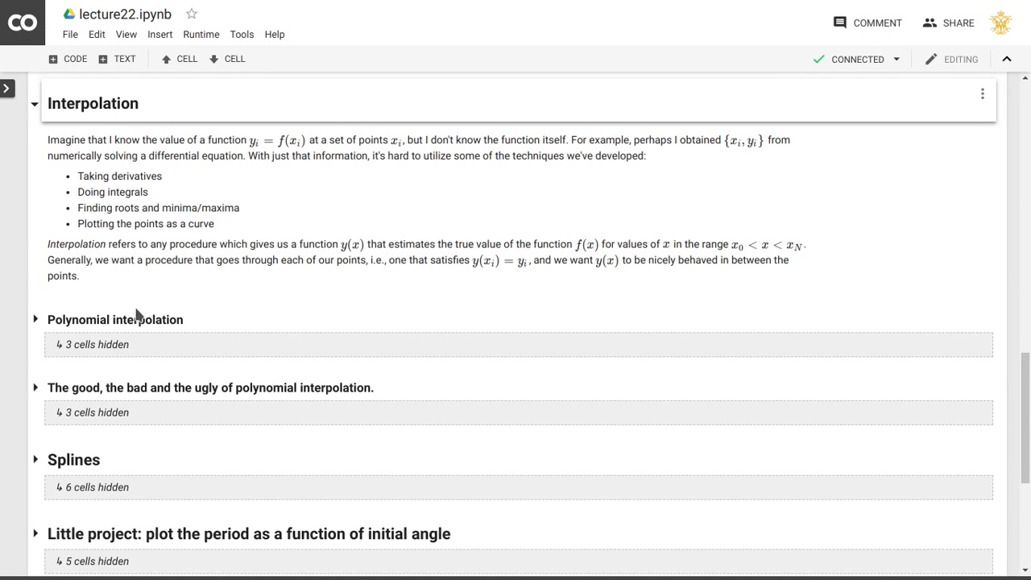
mouse_move(116, 298)
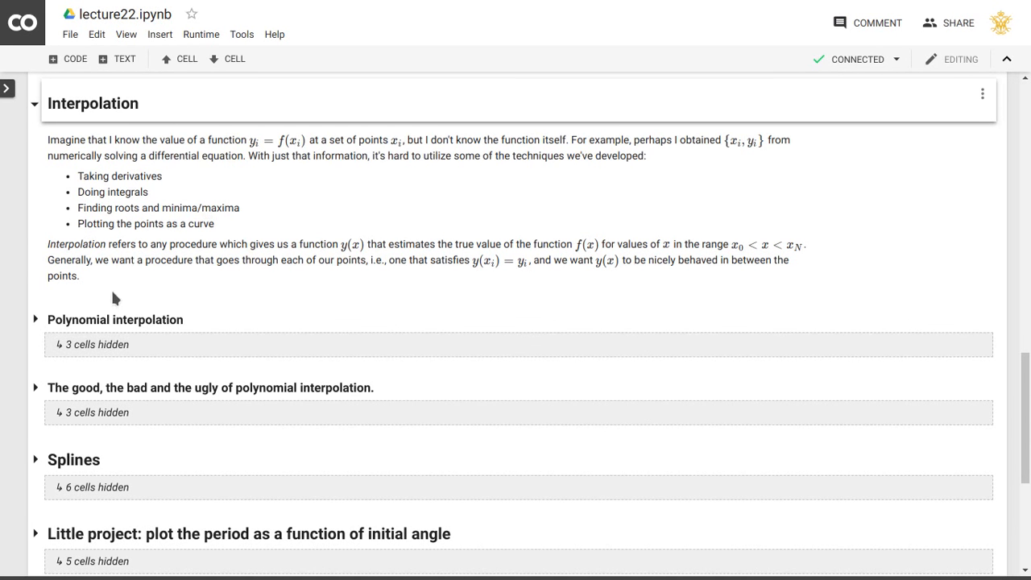
mouse_move(85, 314)
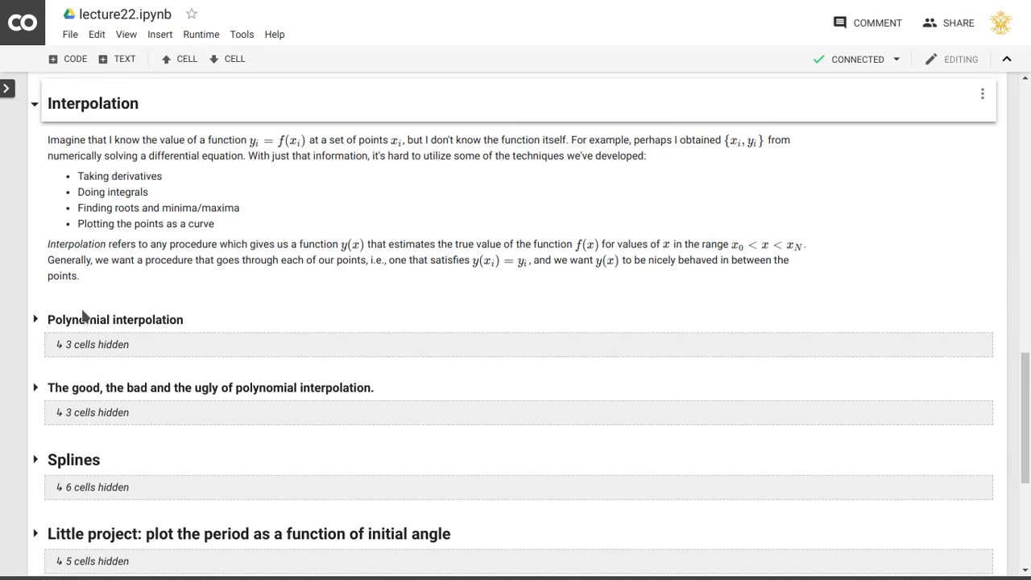
mouse_move(364, 393)
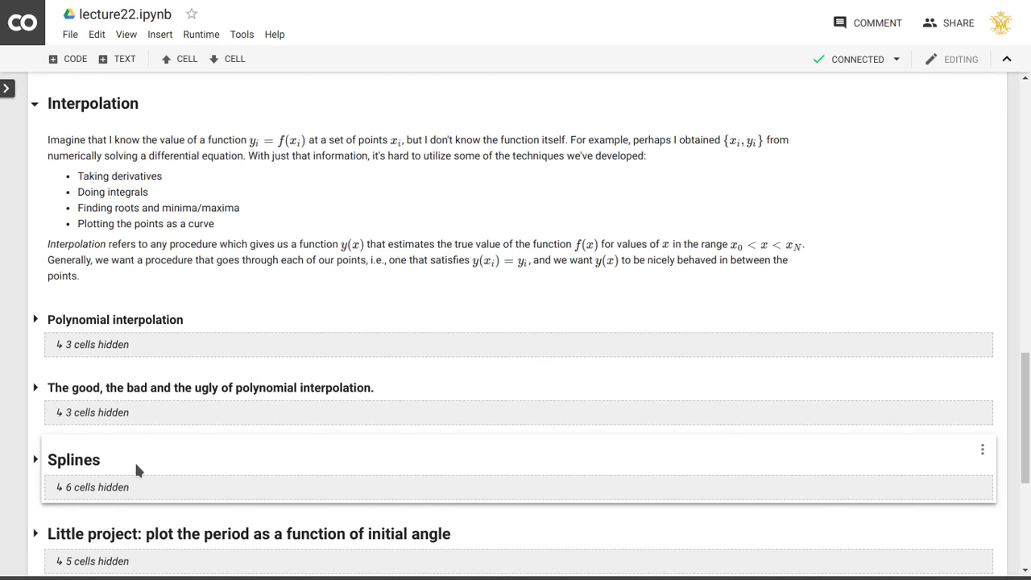
mouse_move(216, 393)
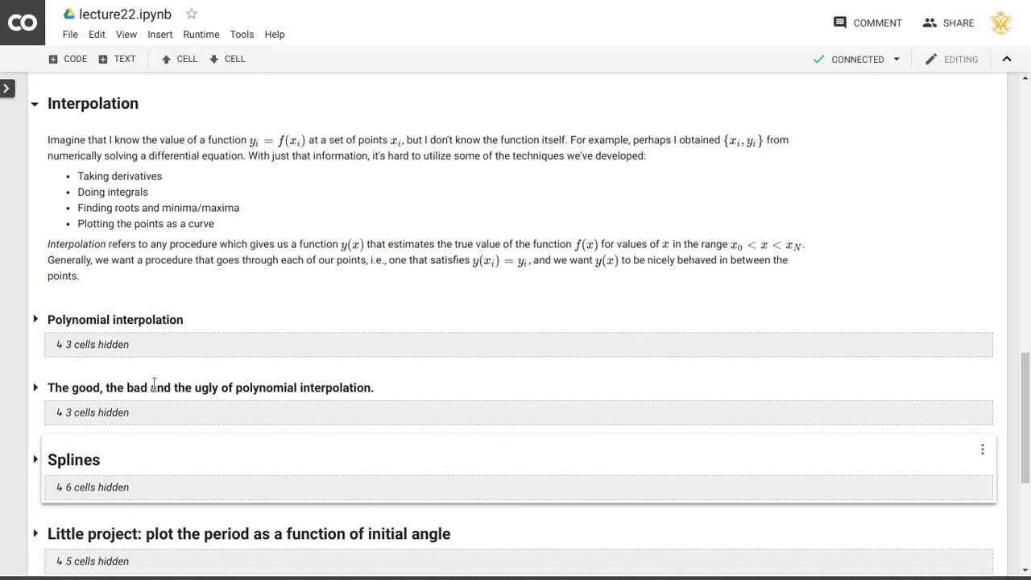
mouse_move(180, 499)
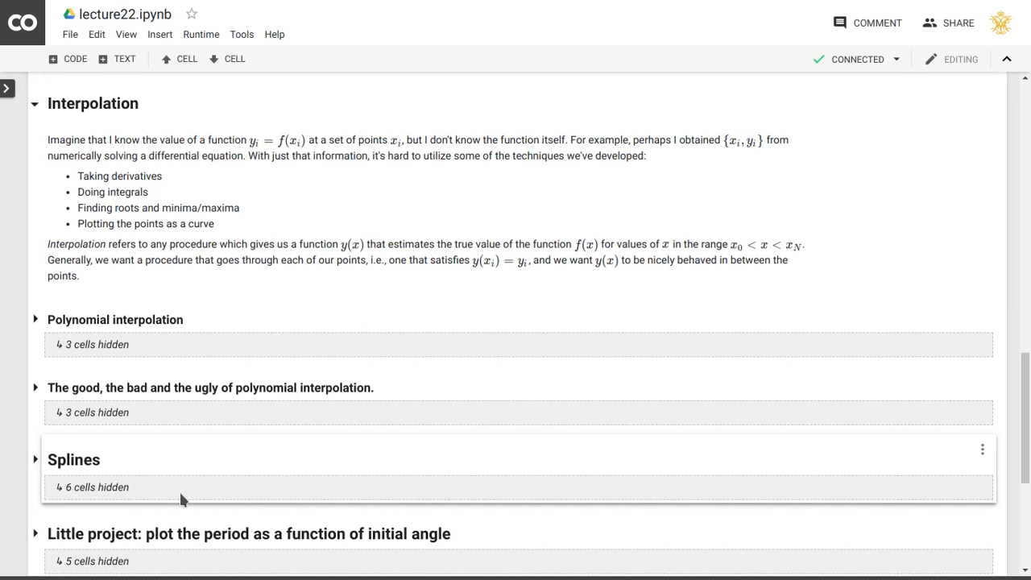
mouse_move(74, 459)
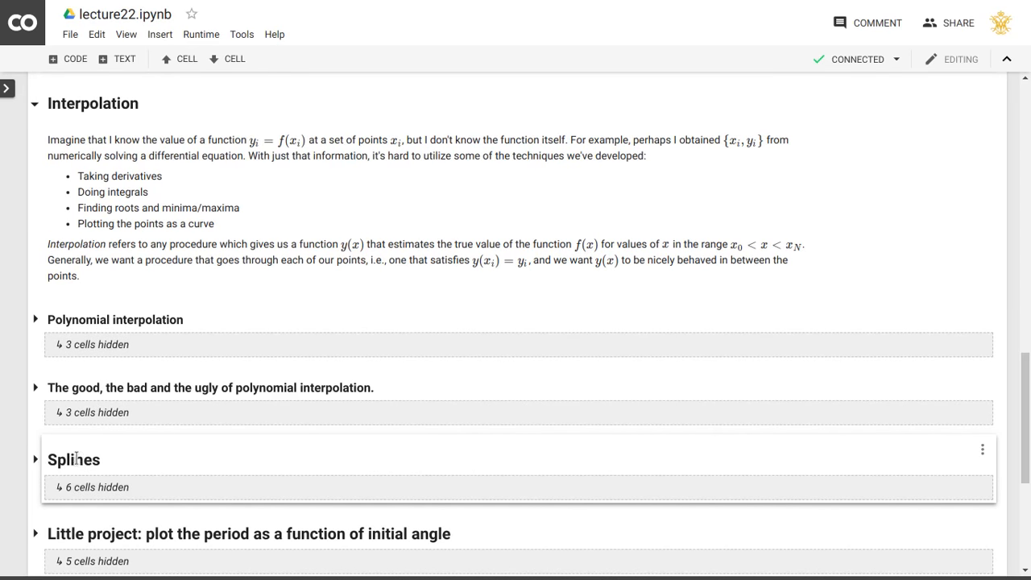
mouse_move(179, 259)
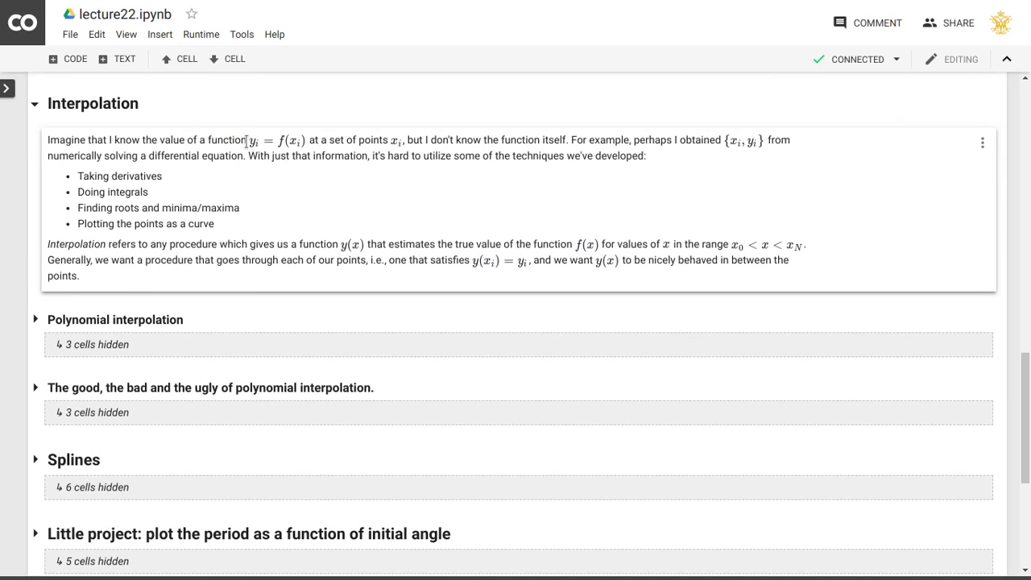
mouse_move(261, 148)
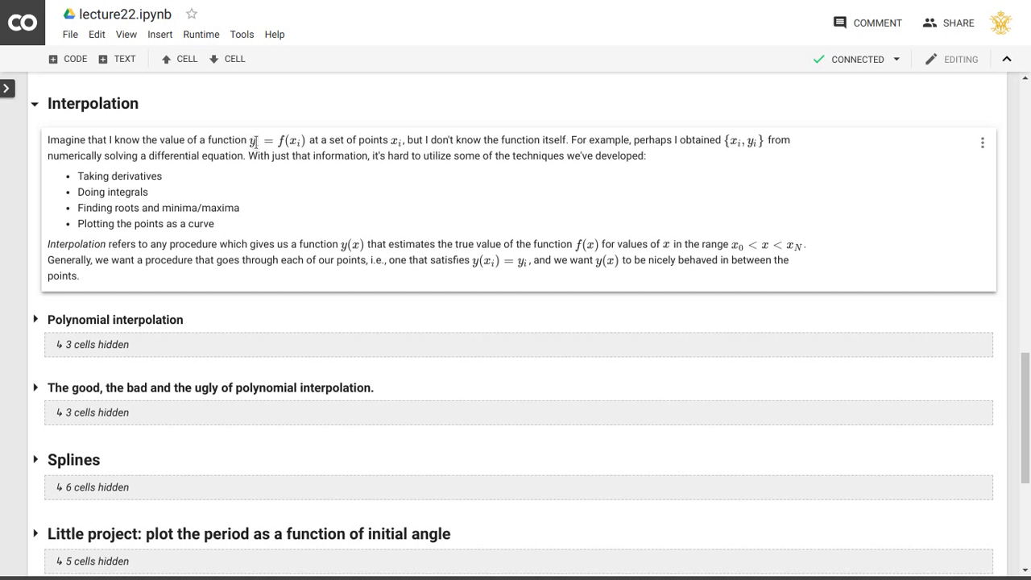
mouse_move(261, 142)
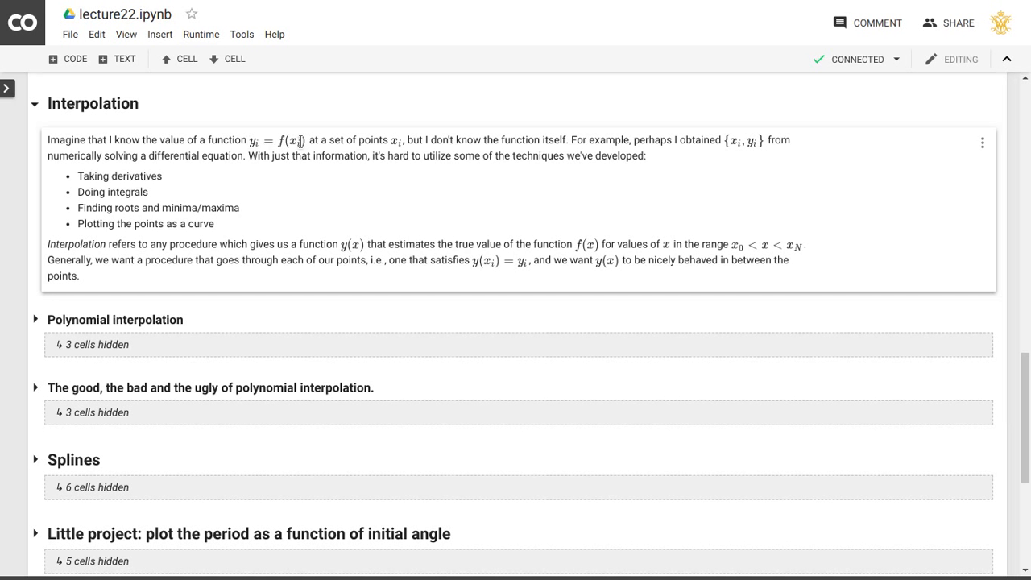
mouse_move(81, 161)
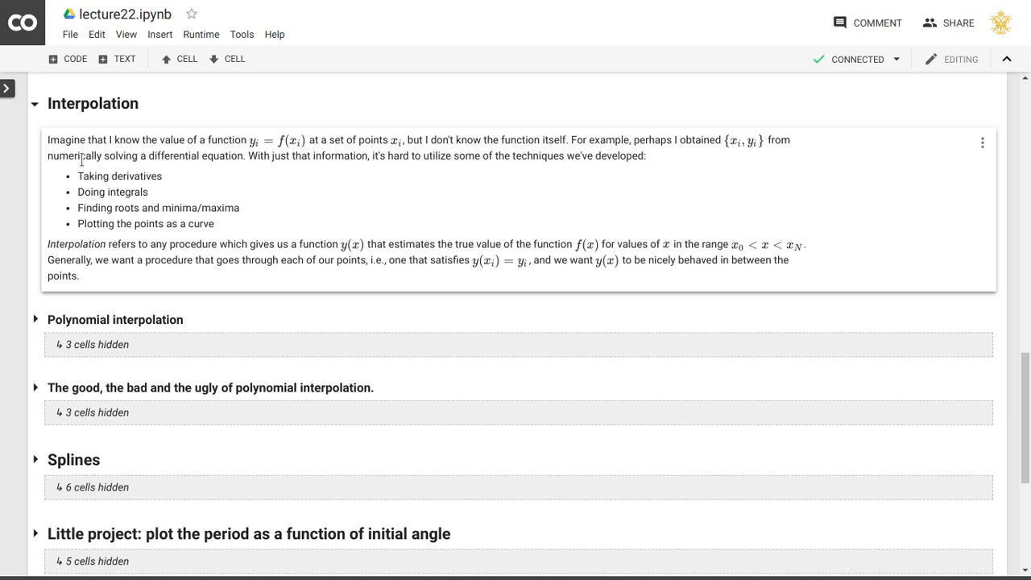
mouse_move(179, 181)
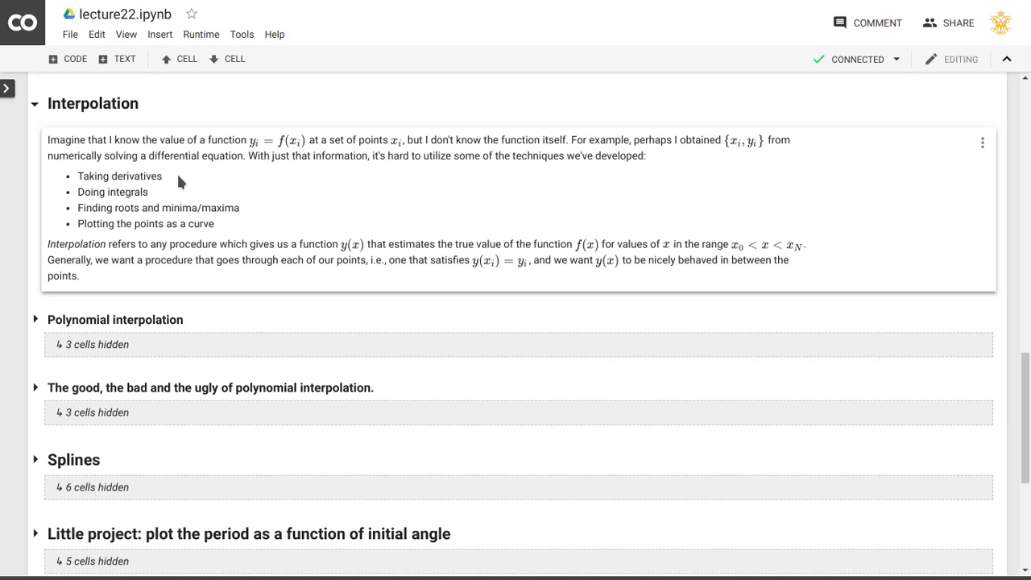
mouse_move(217, 208)
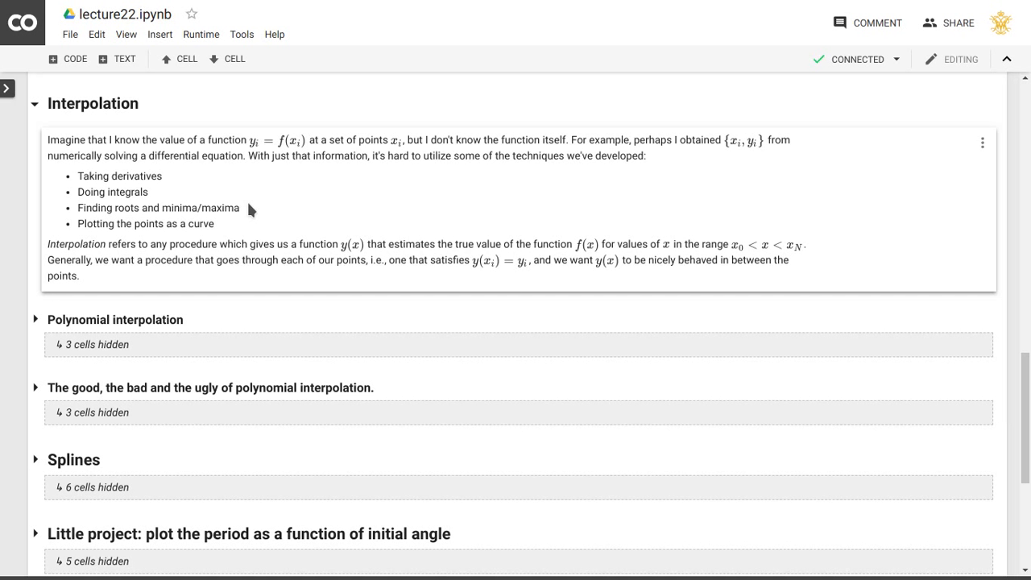
mouse_move(293, 175)
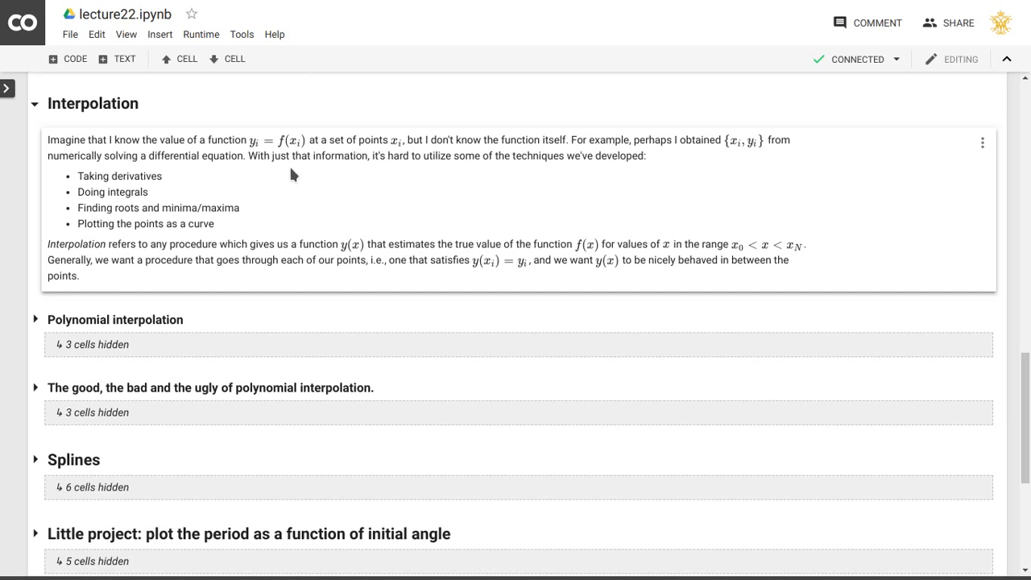
mouse_move(350, 245)
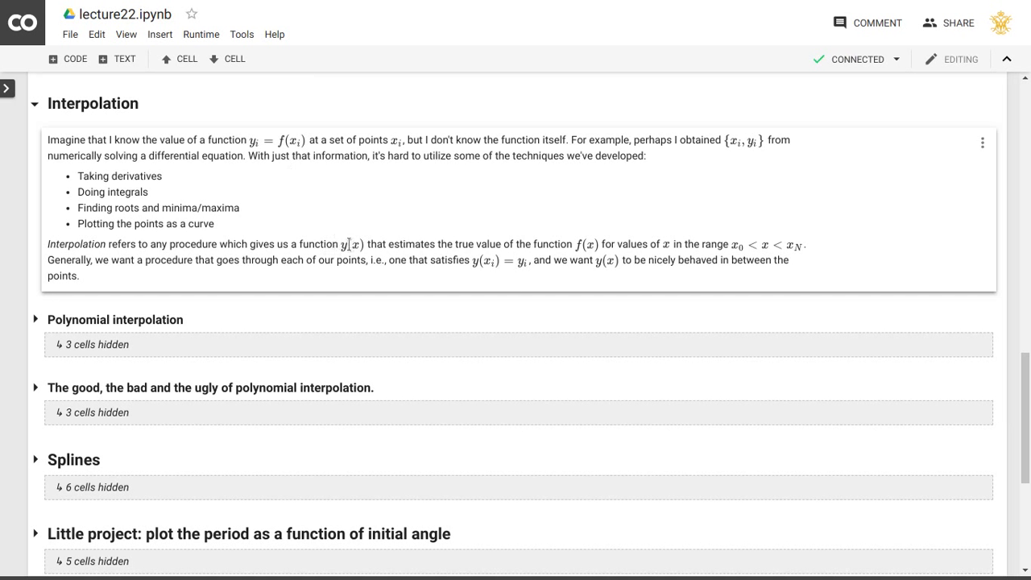
mouse_move(445, 248)
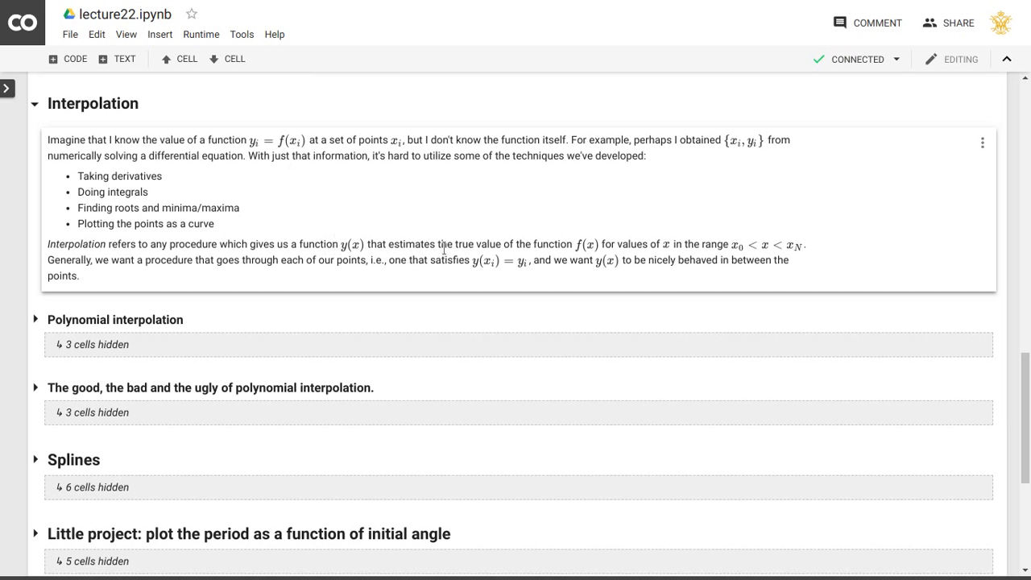
mouse_move(349, 209)
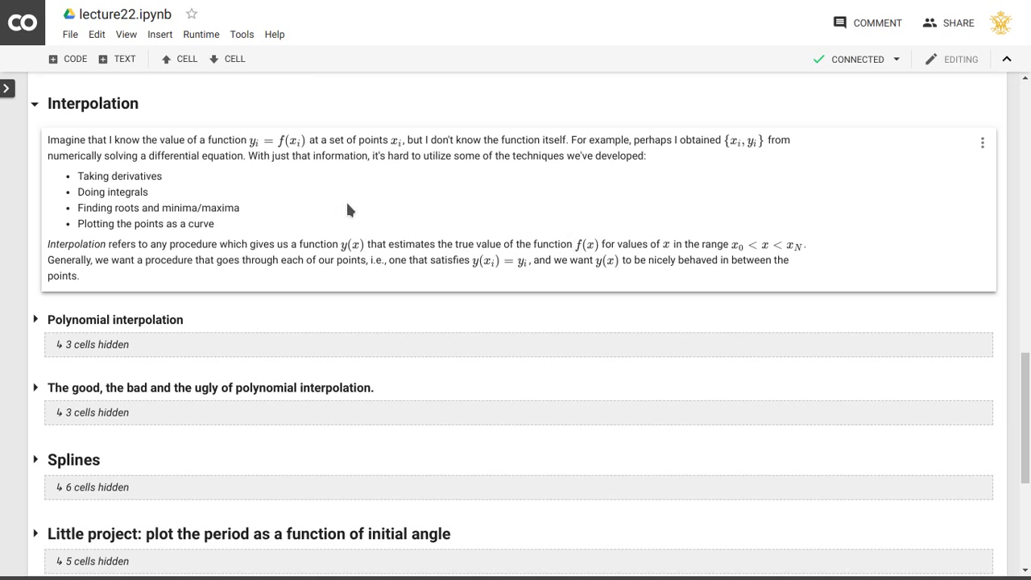
mouse_move(338, 197)
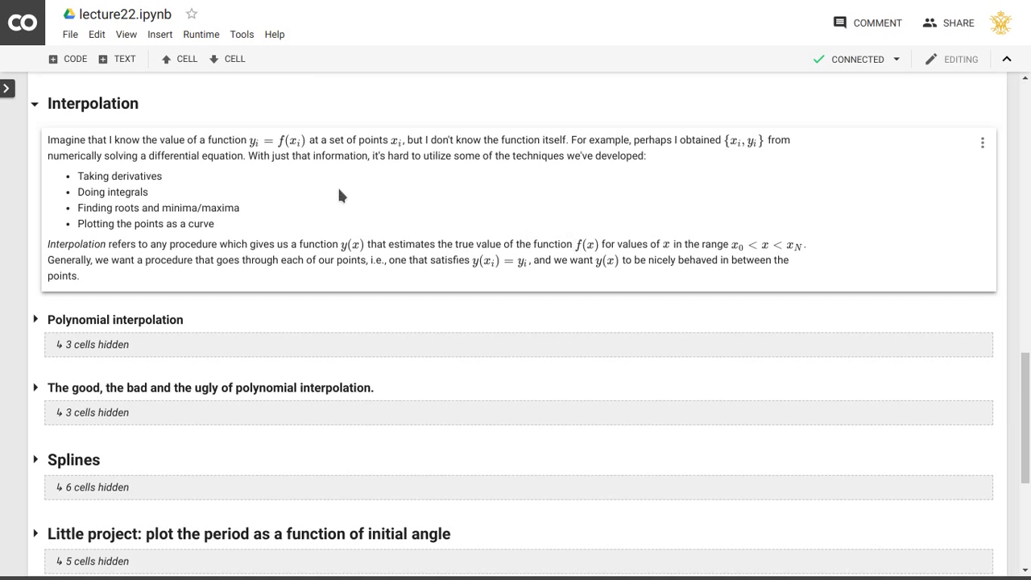
mouse_move(519, 235)
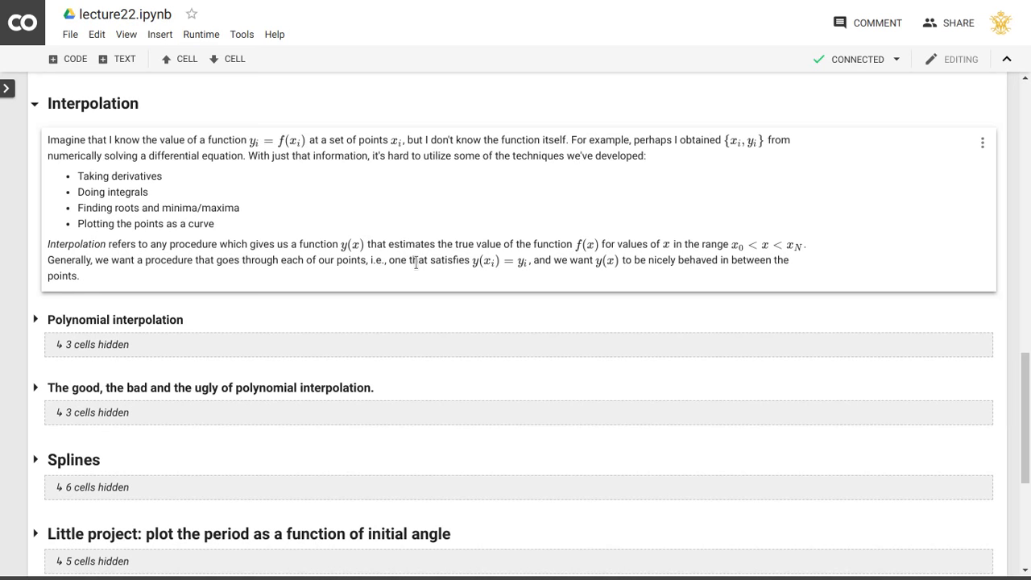
Step: Expand the Polynomial interpolation section and reveal Lagrange's formula for N points
left_click(116, 319)
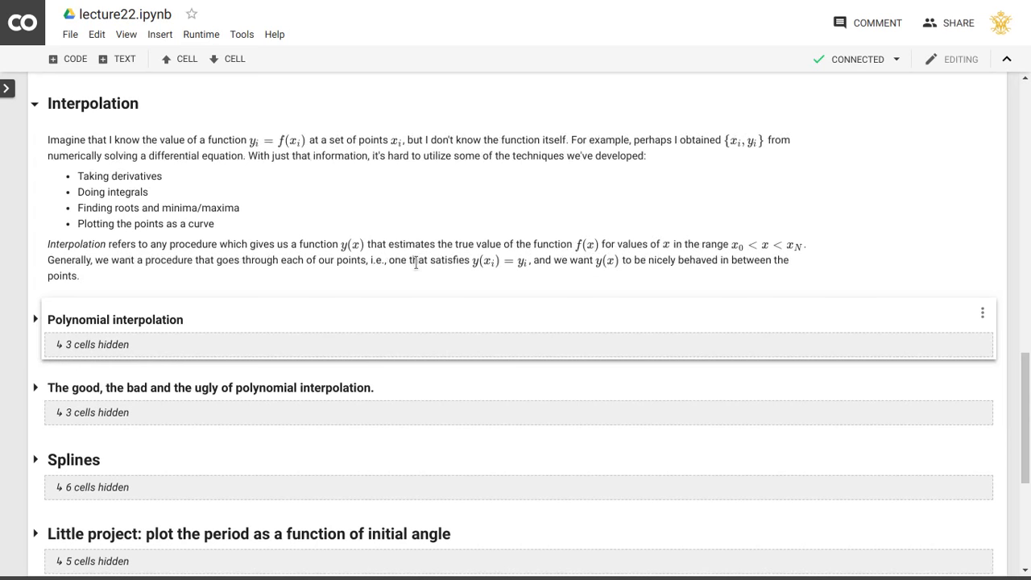
left_click(35, 319)
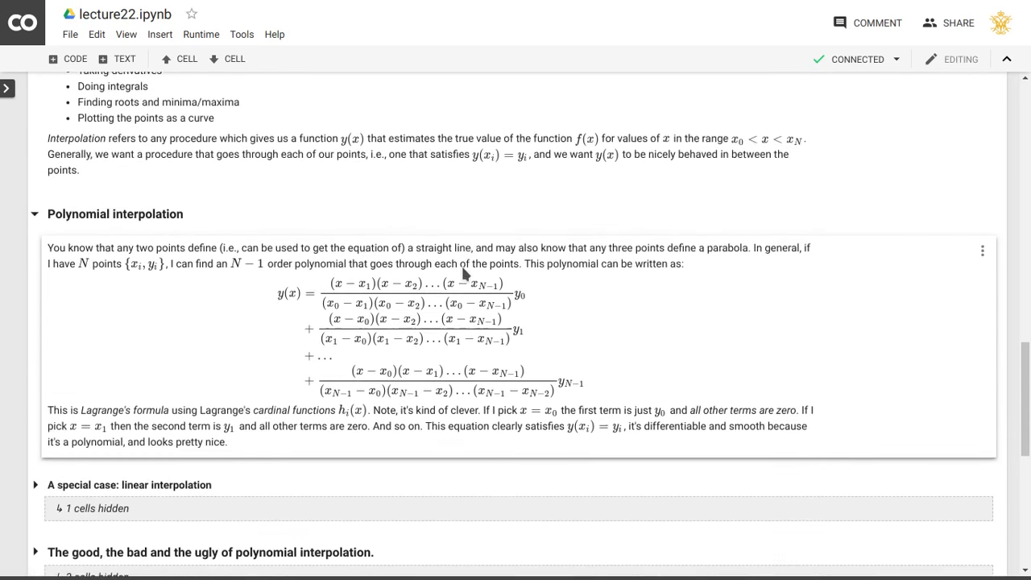
scroll("down", 3)
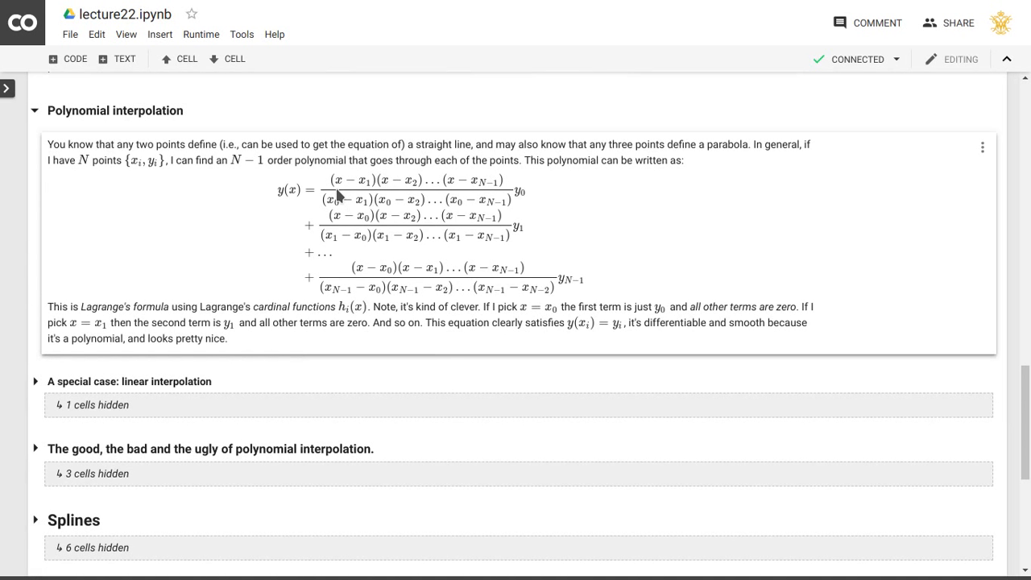
mouse_move(206, 293)
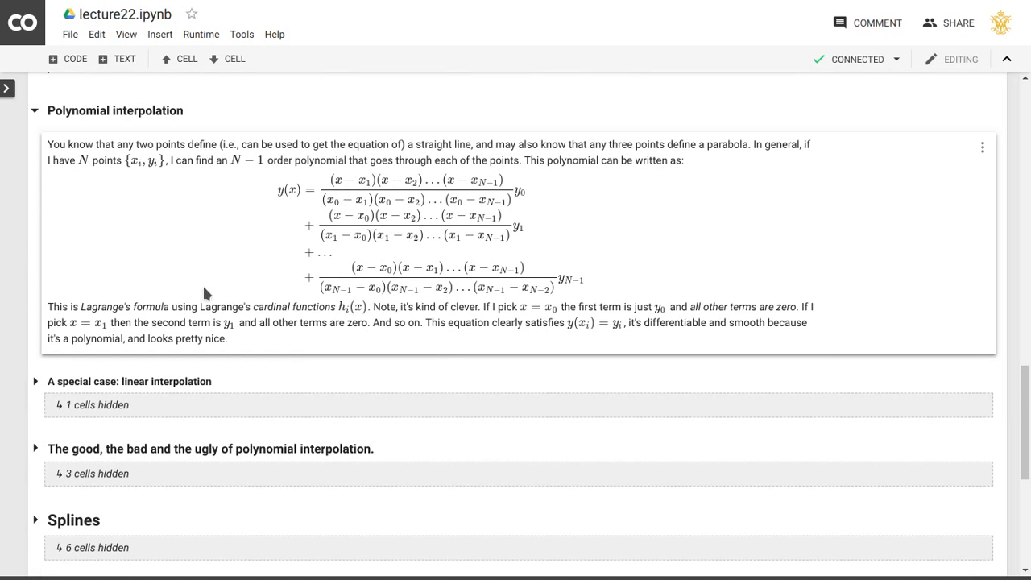
mouse_move(255, 321)
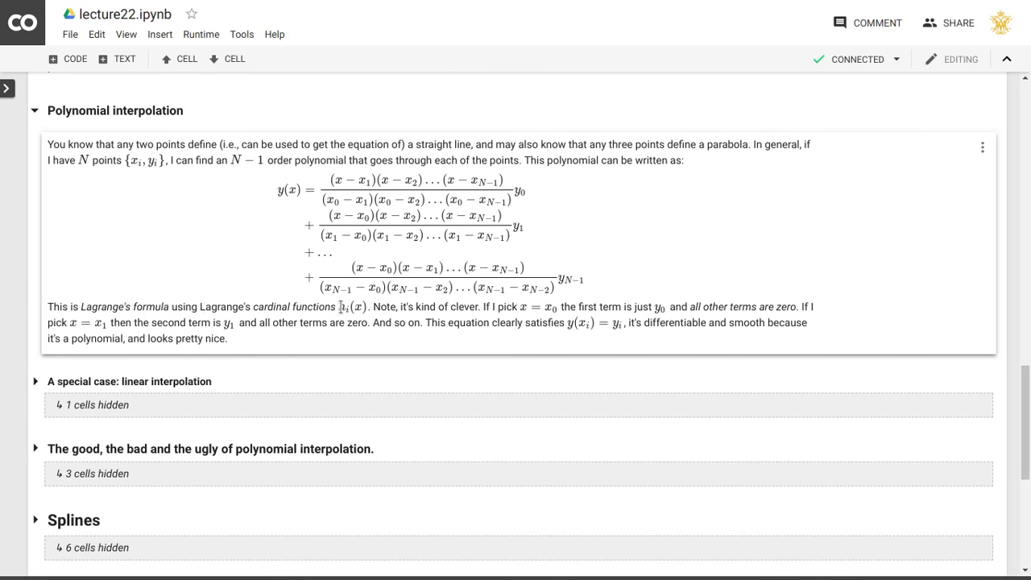
mouse_move(330, 182)
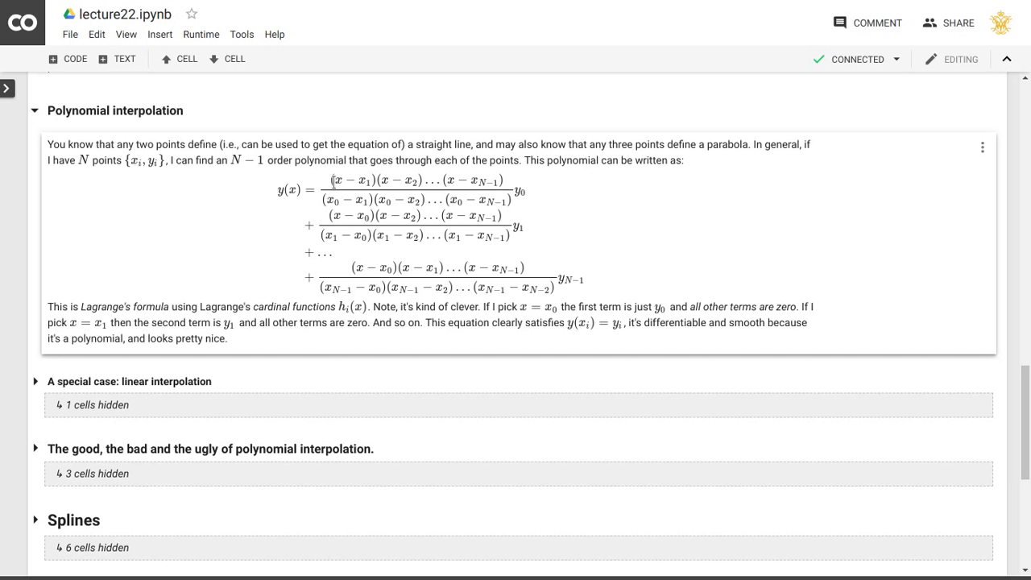
left_click_drag(322, 178, 532, 201)
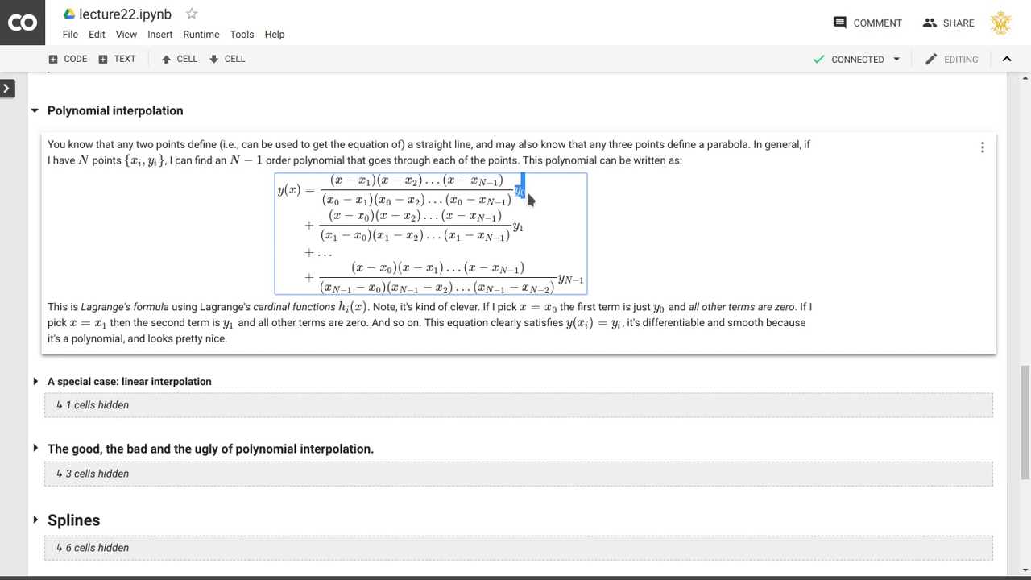
mouse_move(335, 161)
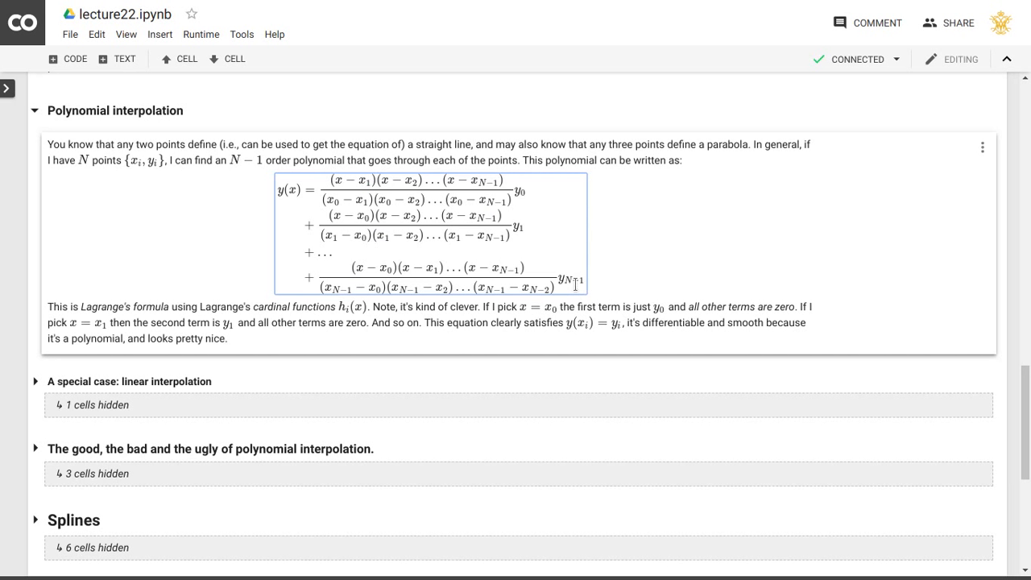
mouse_move(277, 197)
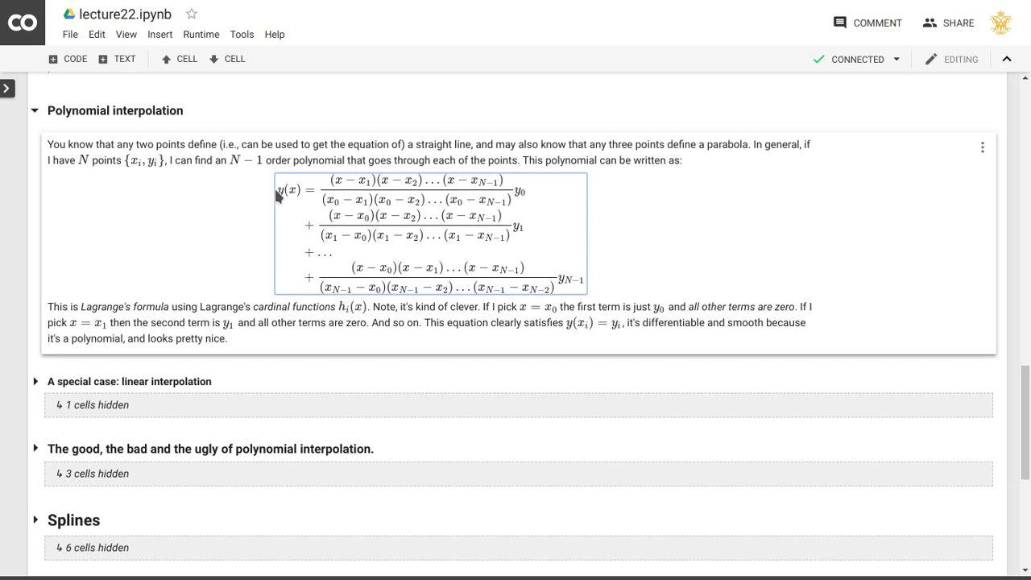
double_click(289, 191)
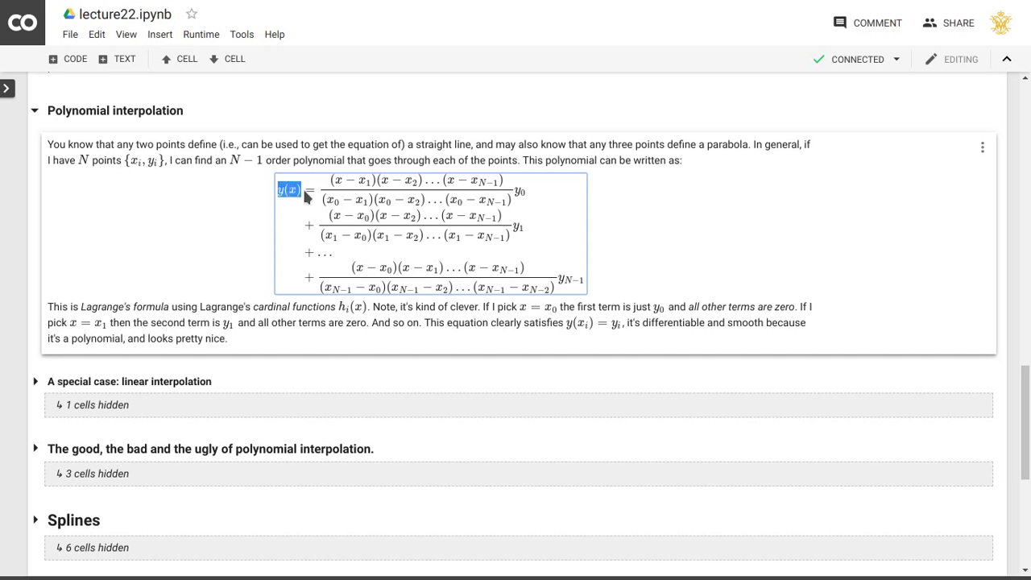
mouse_move(322, 192)
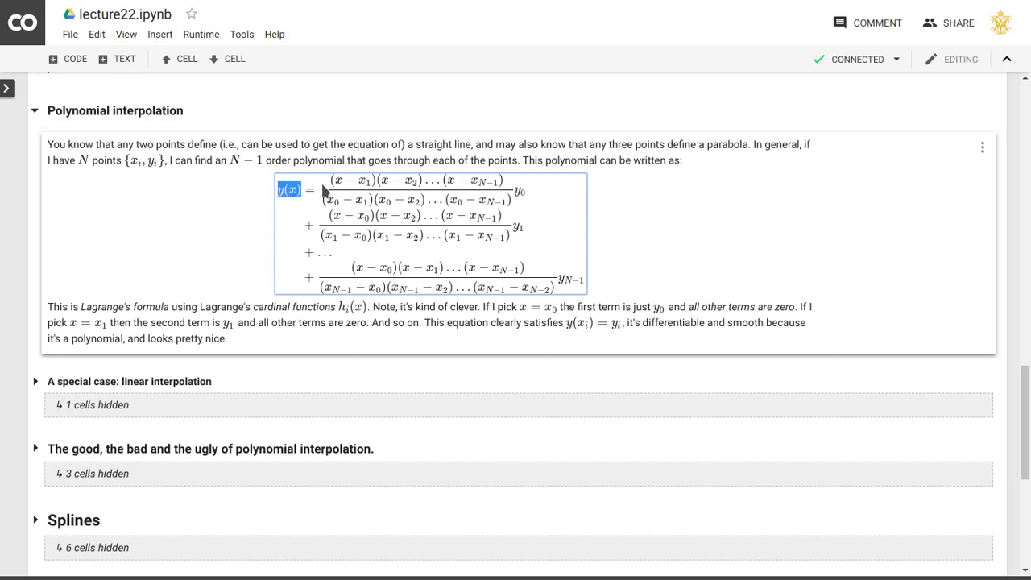
mouse_move(531, 201)
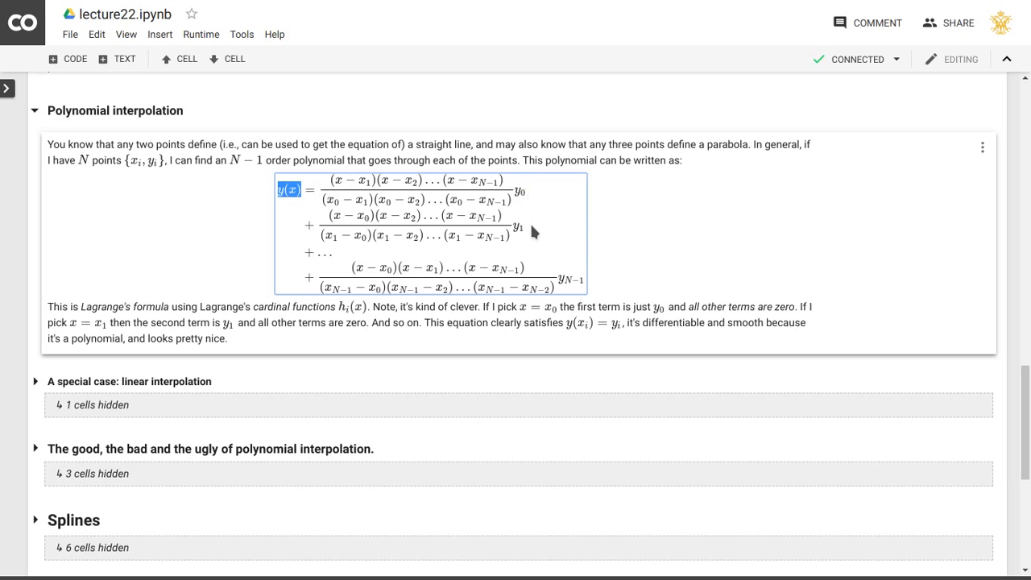
mouse_move(560, 287)
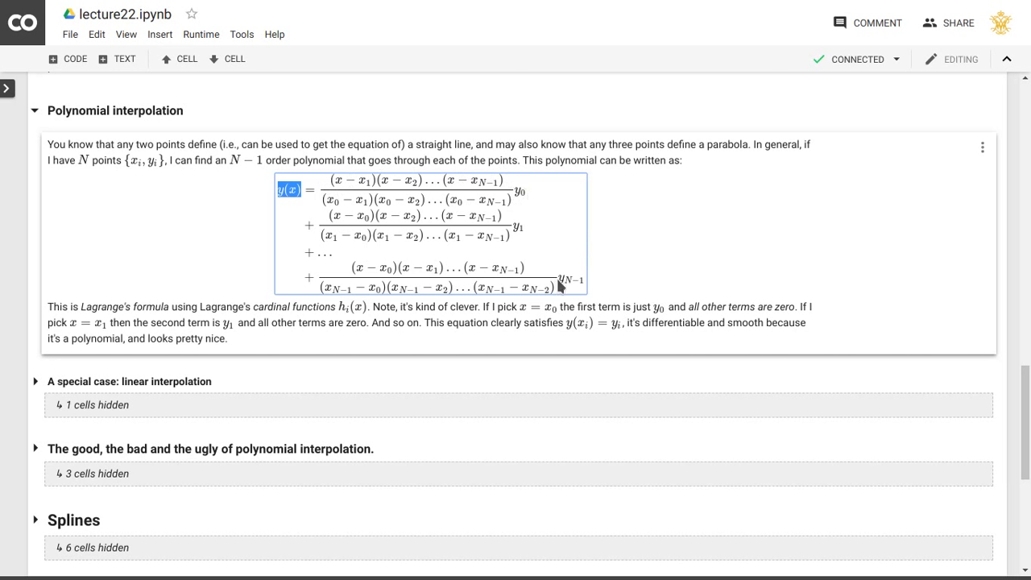
mouse_move(571, 284)
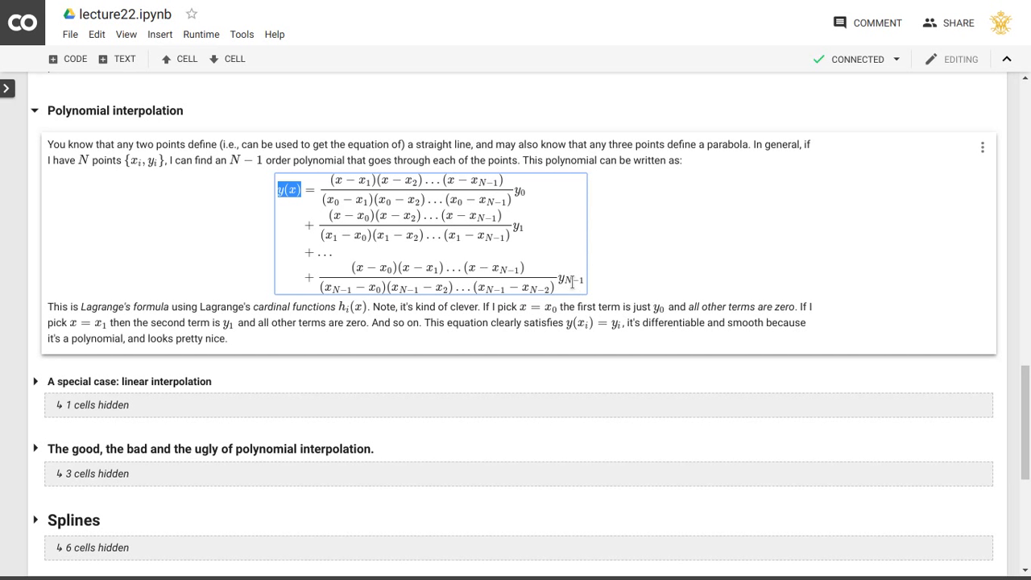
mouse_move(371, 186)
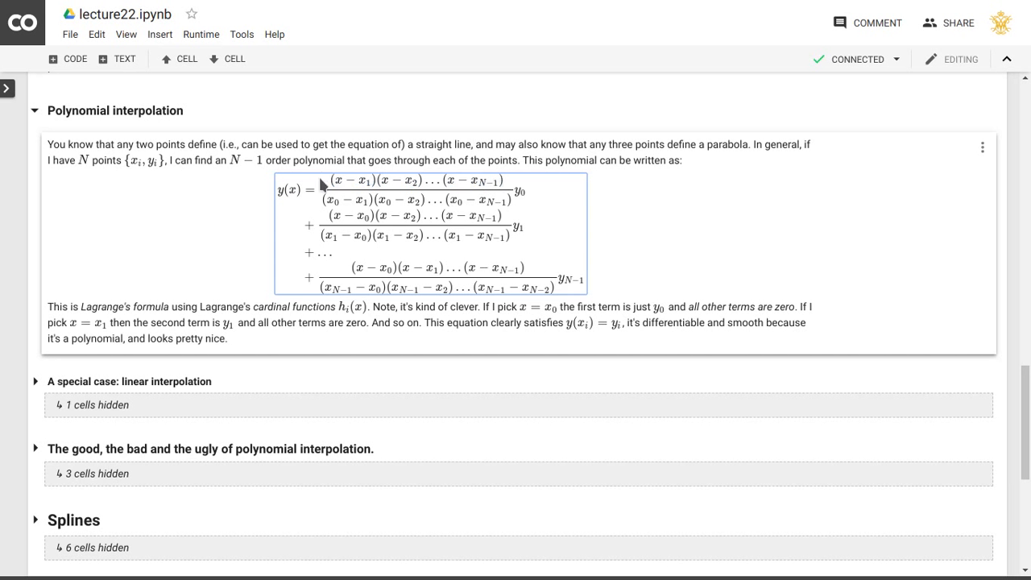
mouse_move(338, 184)
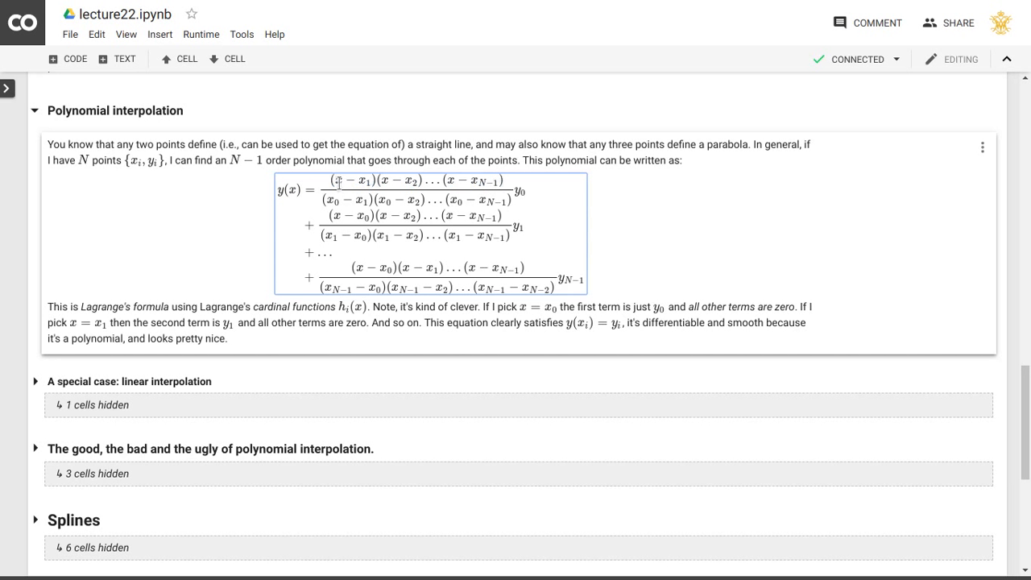
mouse_move(342, 187)
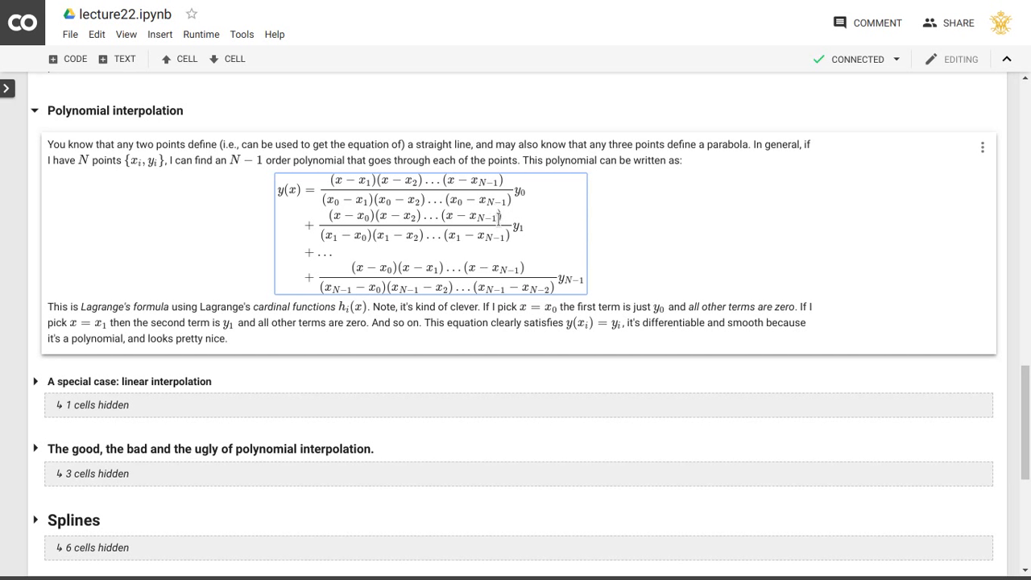
mouse_move(329, 184)
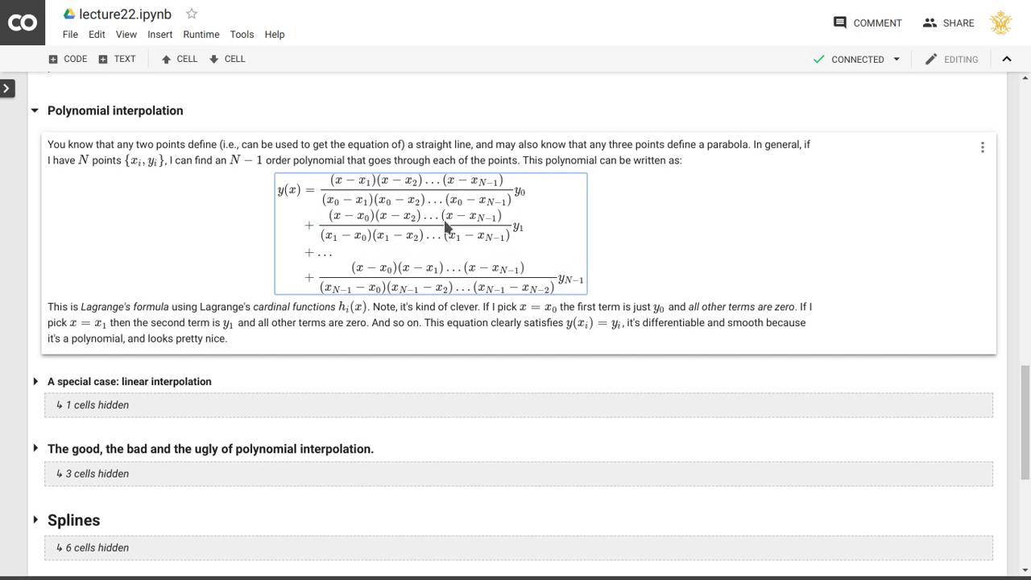
mouse_move(330, 186)
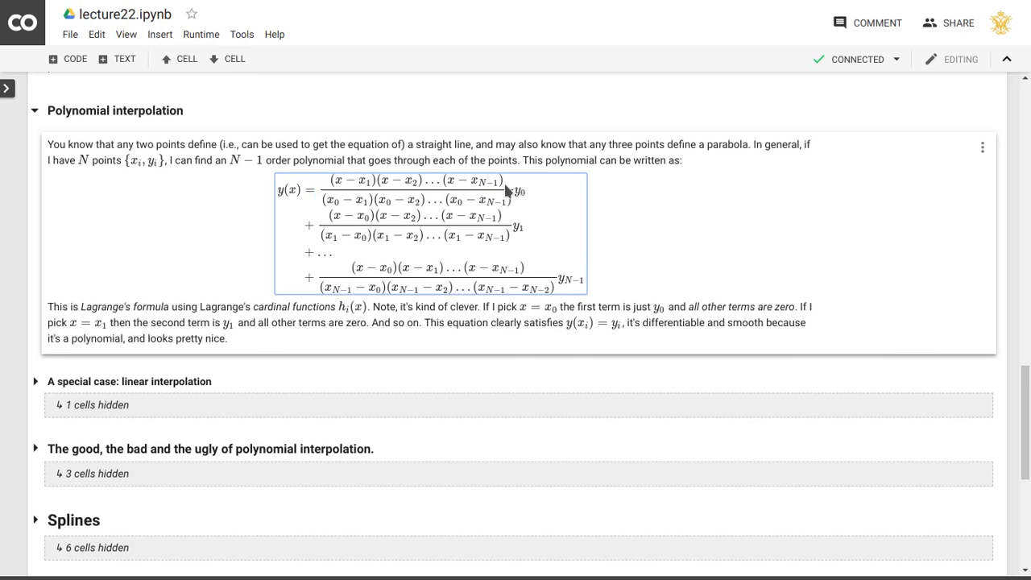
mouse_move(487, 211)
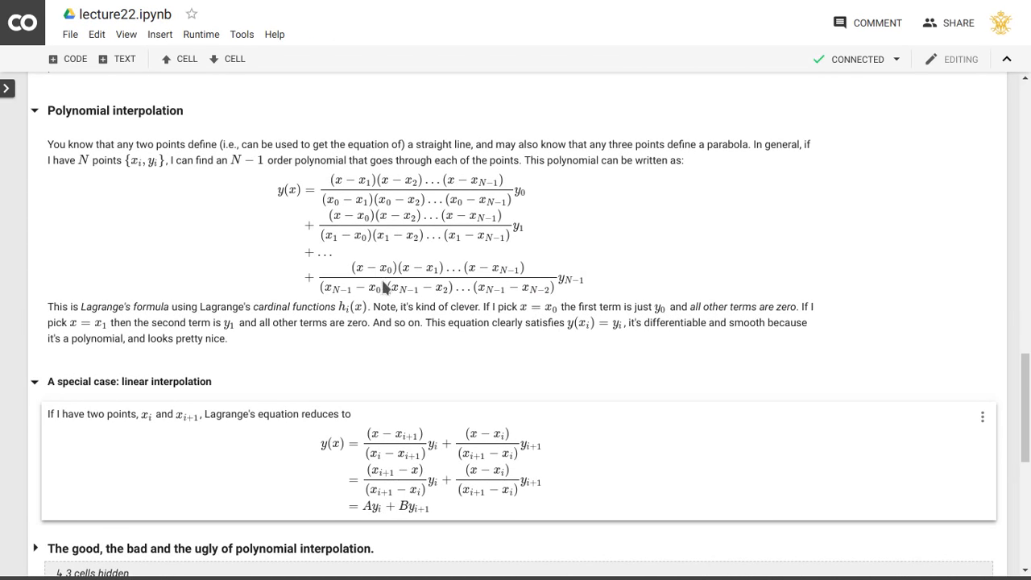
mouse_move(90, 454)
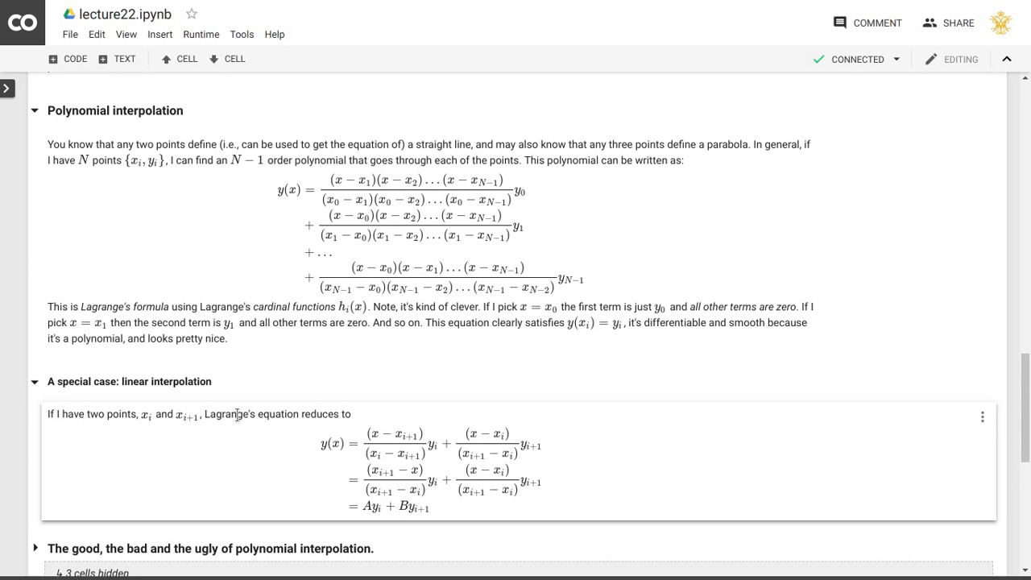
mouse_move(545, 266)
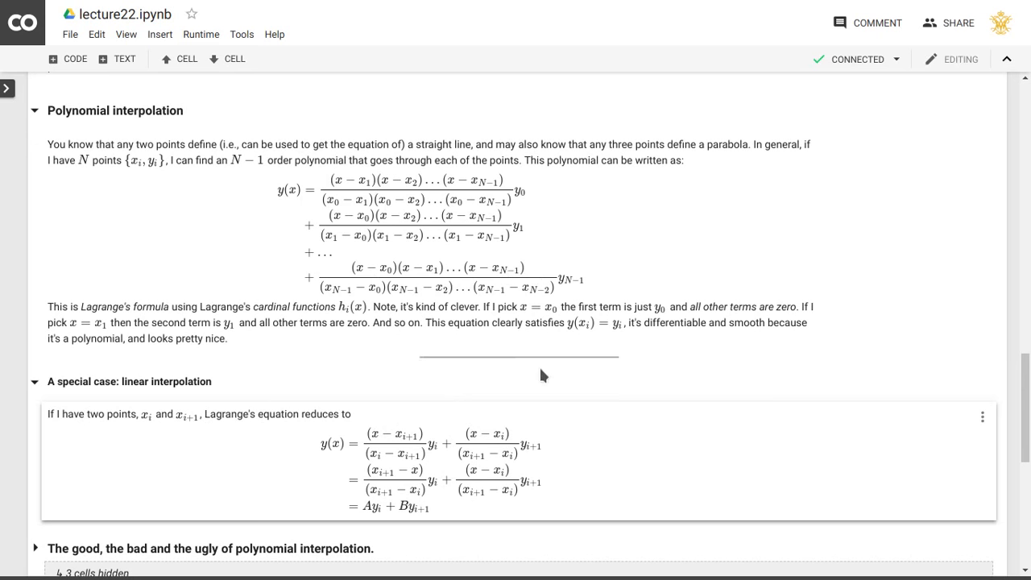
Step: Scroll down to show the linear-interpolation special case reduced for two points
scroll("down", 3)
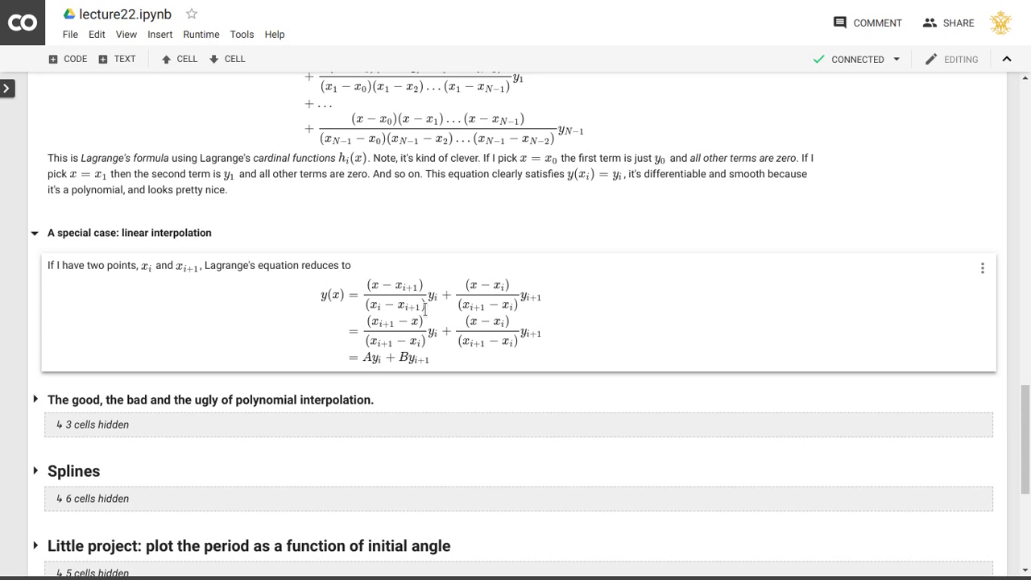
mouse_move(348, 282)
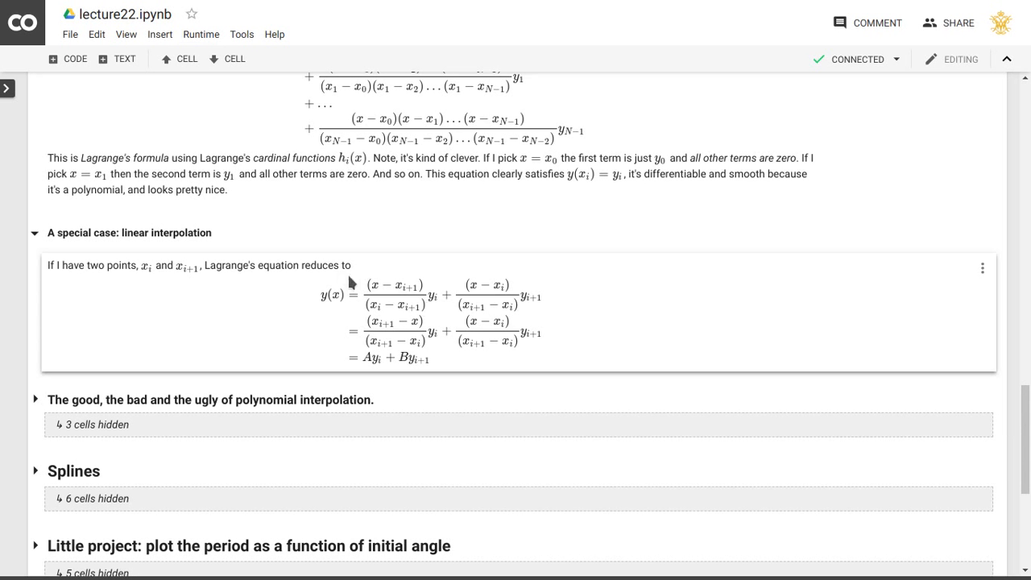
mouse_move(413, 307)
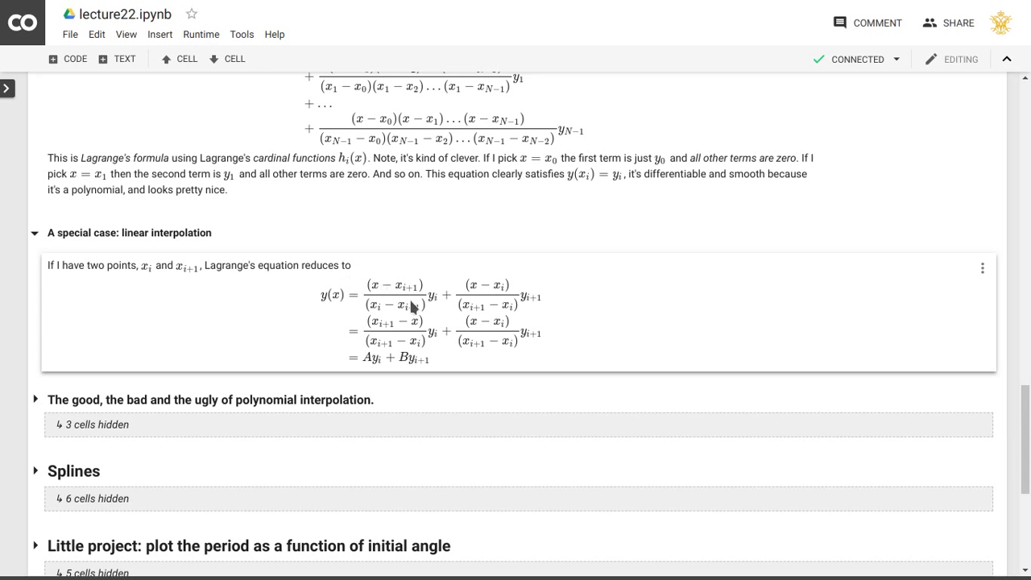
mouse_move(522, 313)
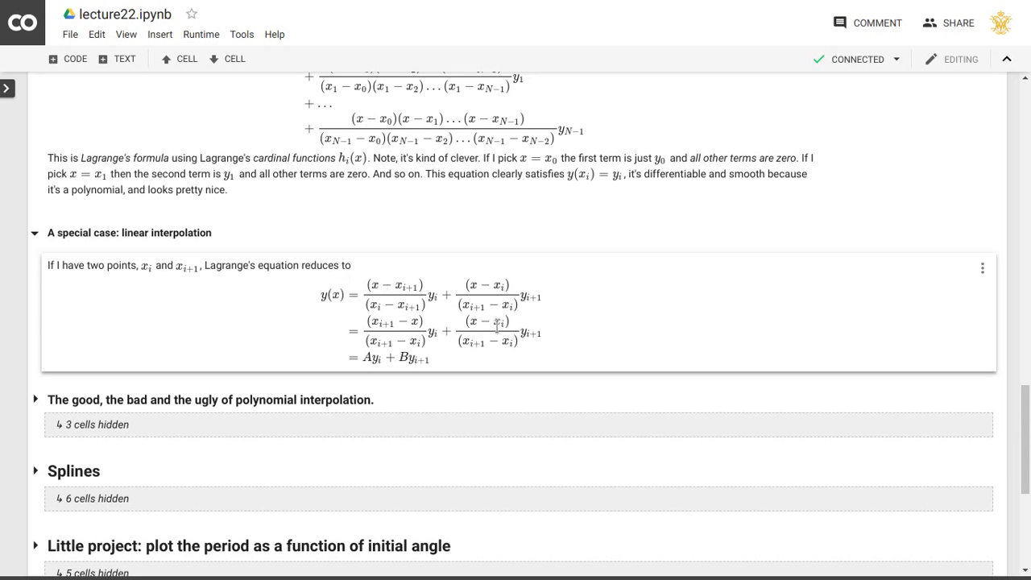
mouse_move(387, 364)
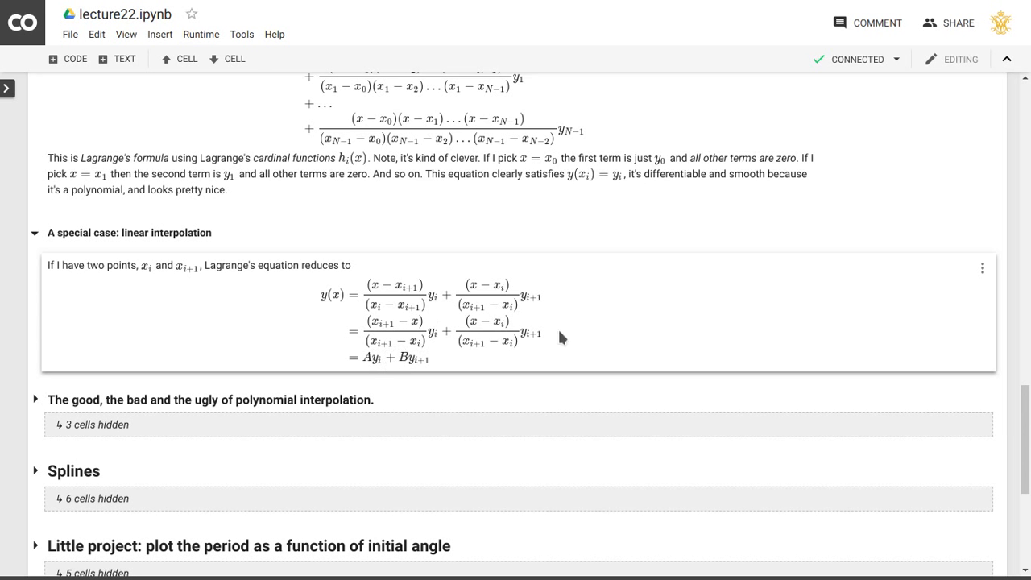
mouse_move(528, 342)
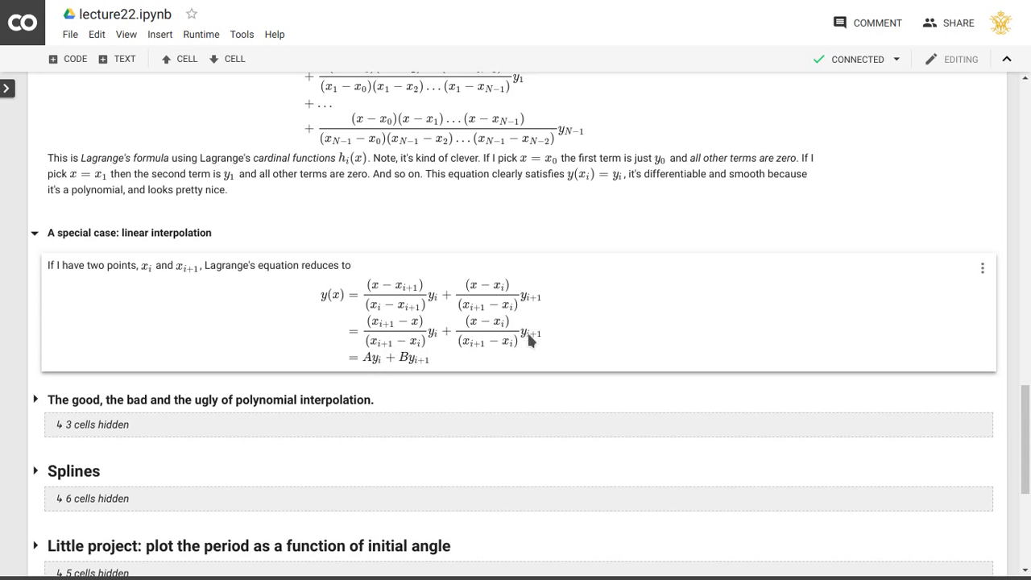
mouse_move(540, 330)
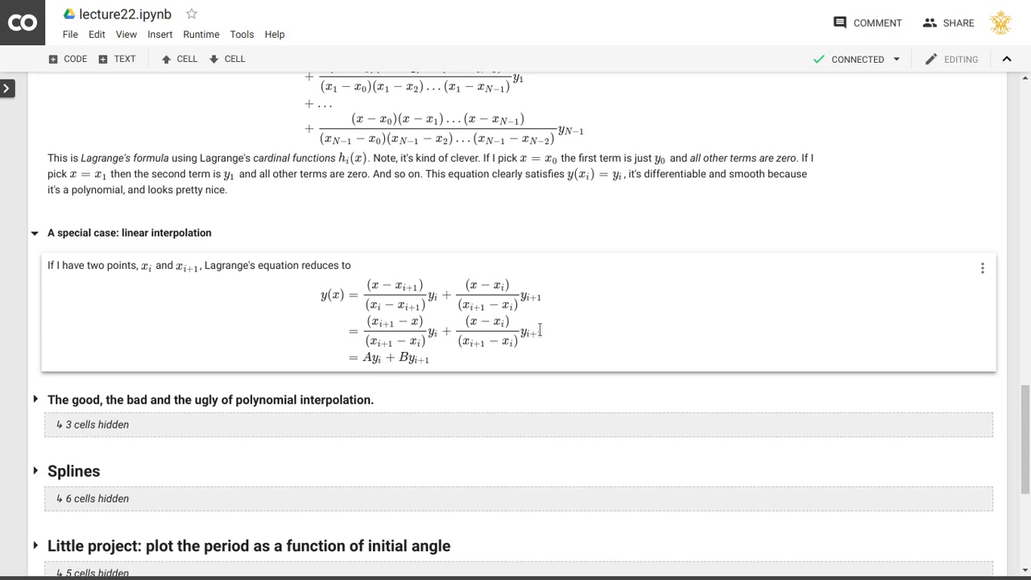
mouse_move(551, 340)
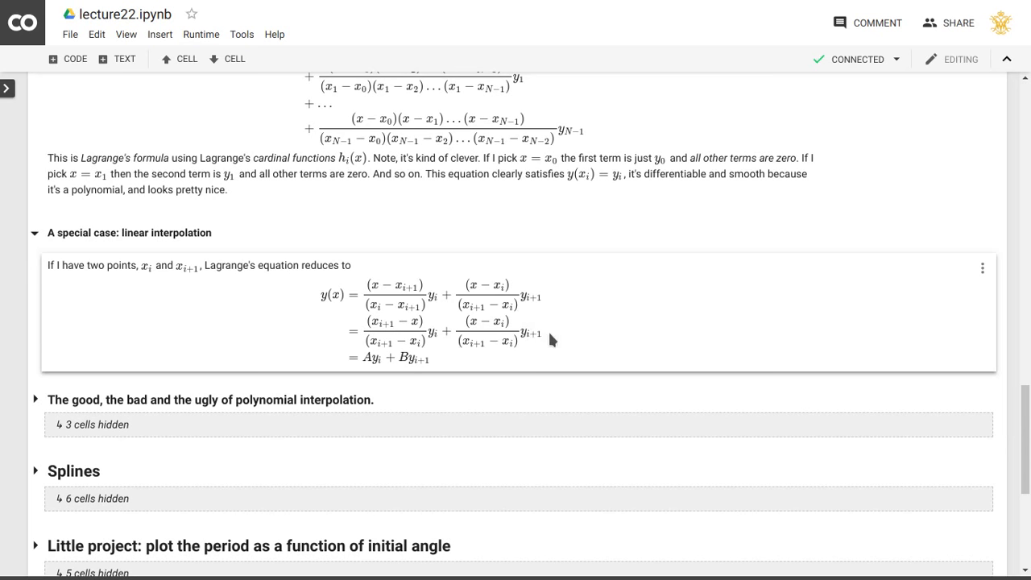
mouse_move(409, 341)
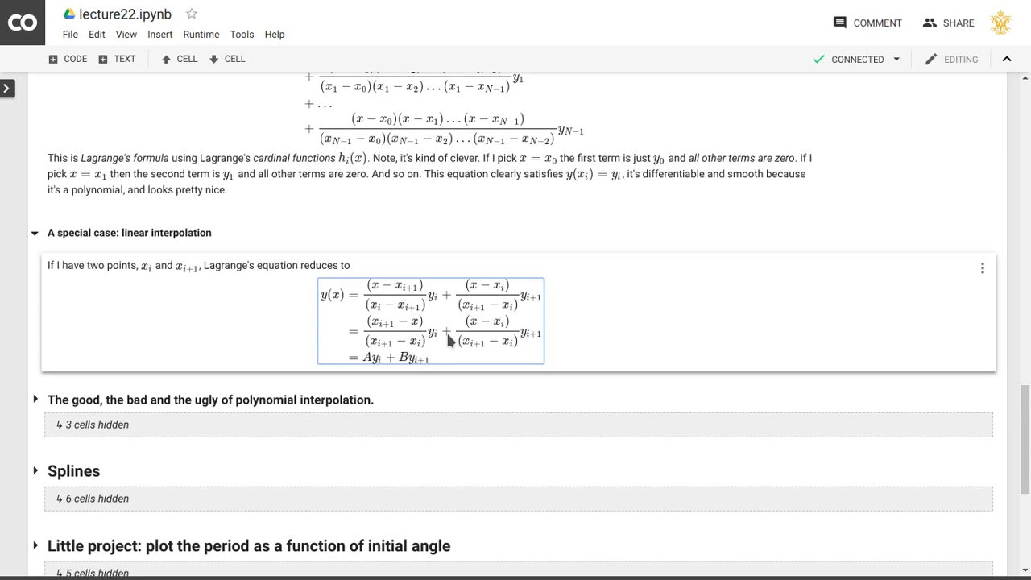
mouse_move(578, 351)
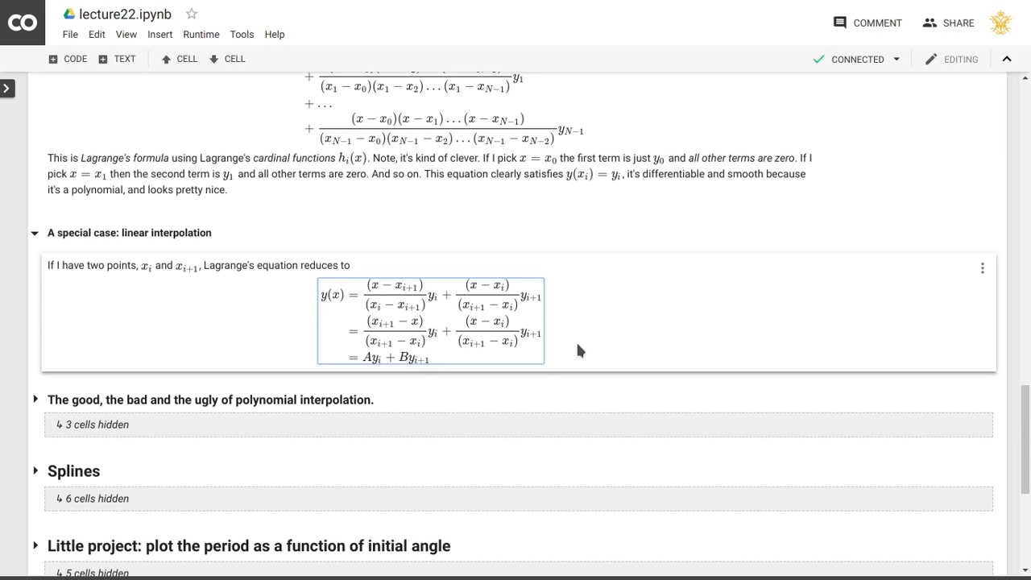
mouse_move(599, 329)
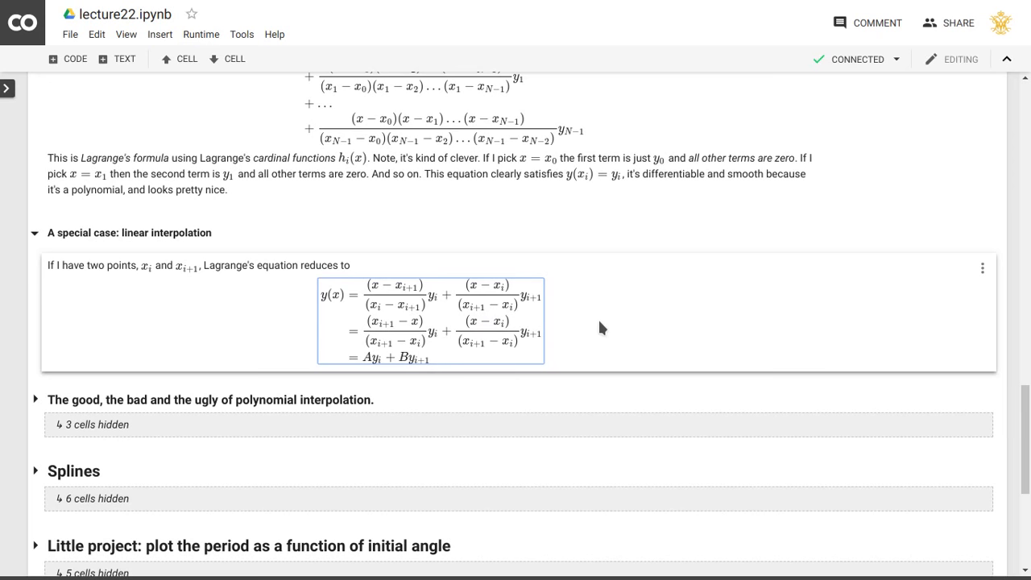
scroll("up", 3)
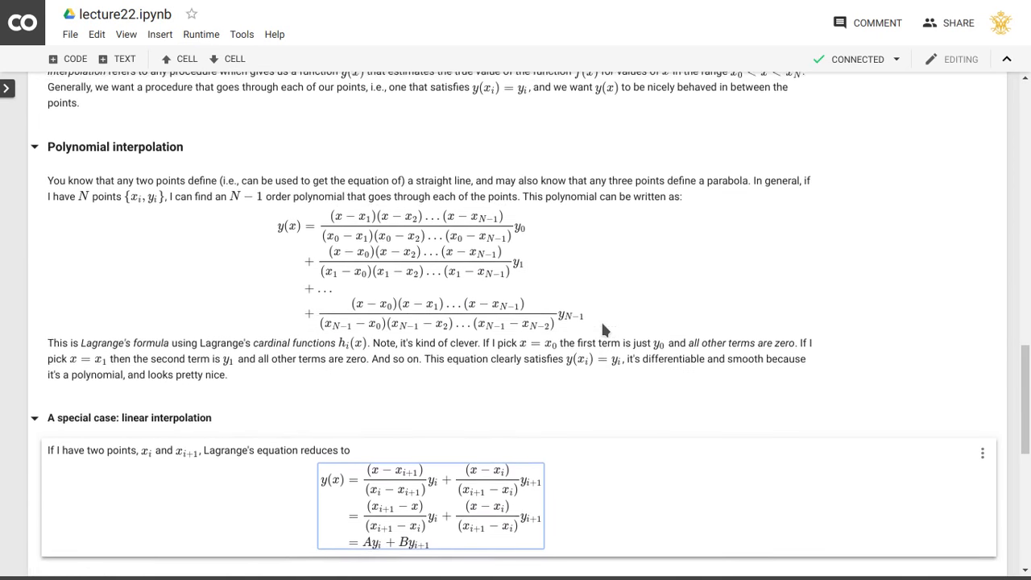
scroll("down", 3)
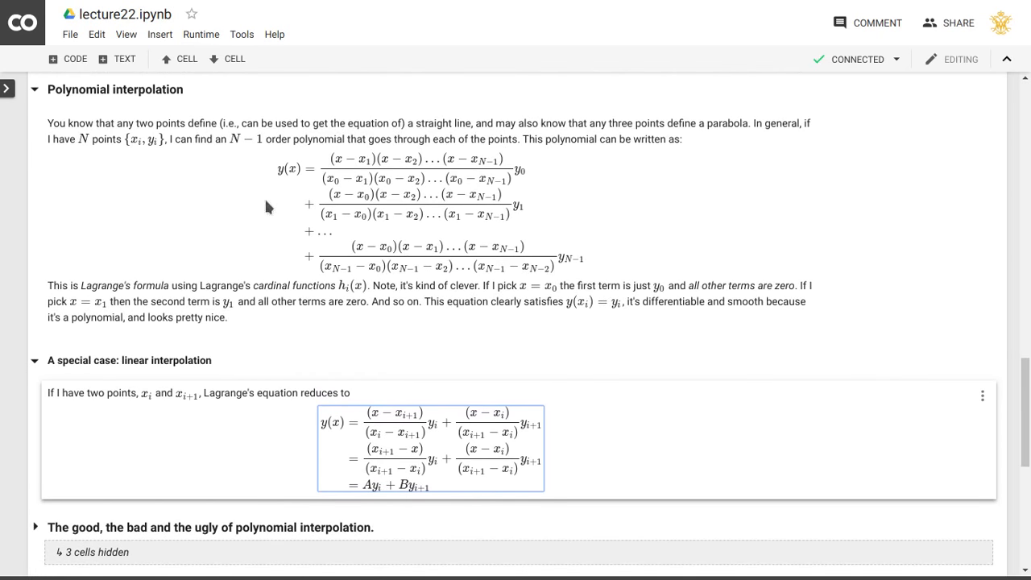
mouse_move(229, 143)
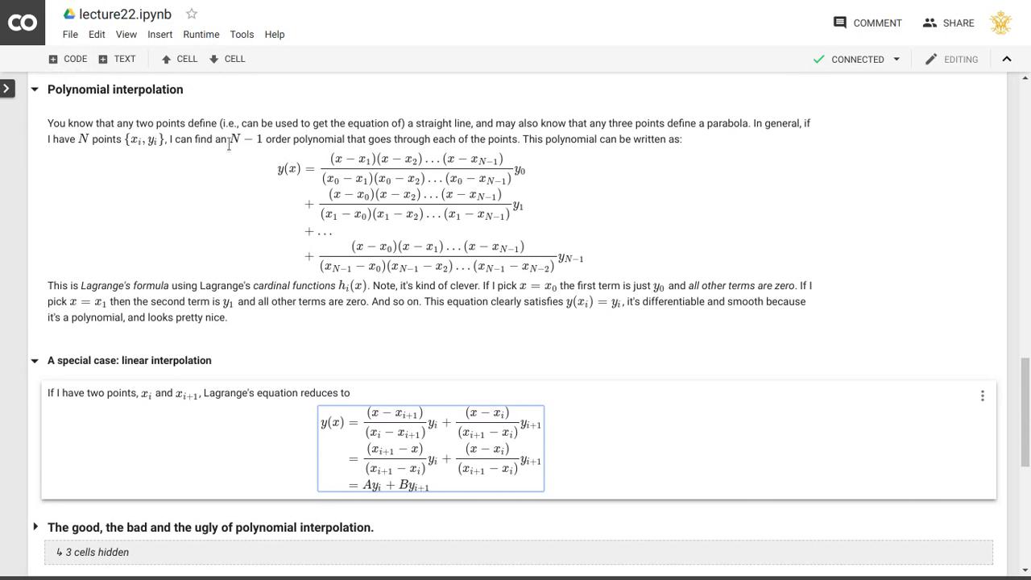